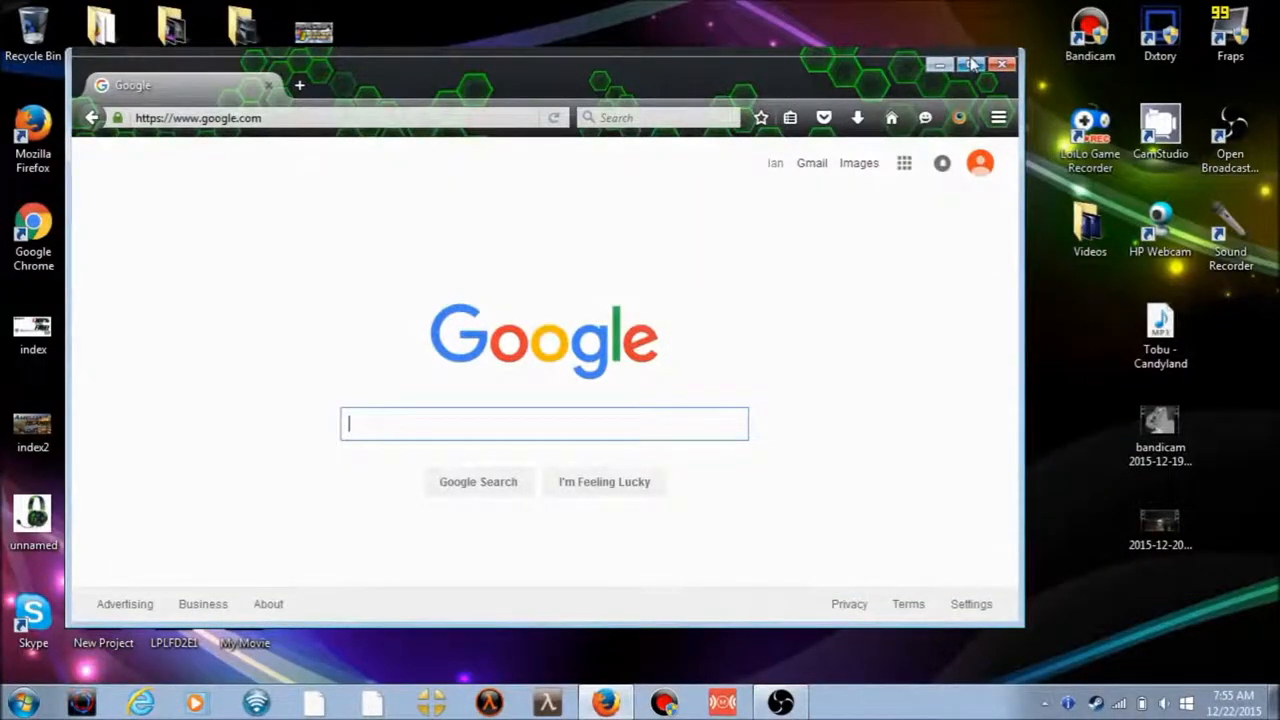
# Step: Minimize Firefox and restore it so the Google home page fills the screen
pyautogui.click(968, 61)
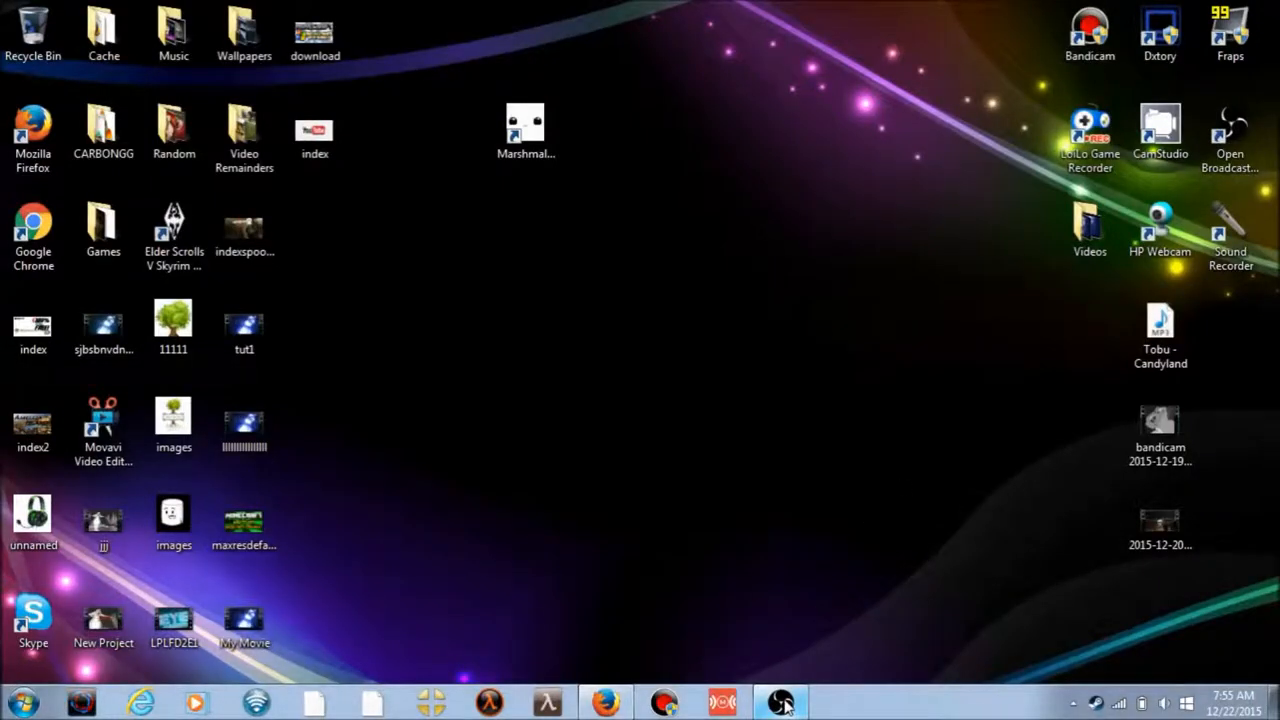
pyautogui.click(781, 701)
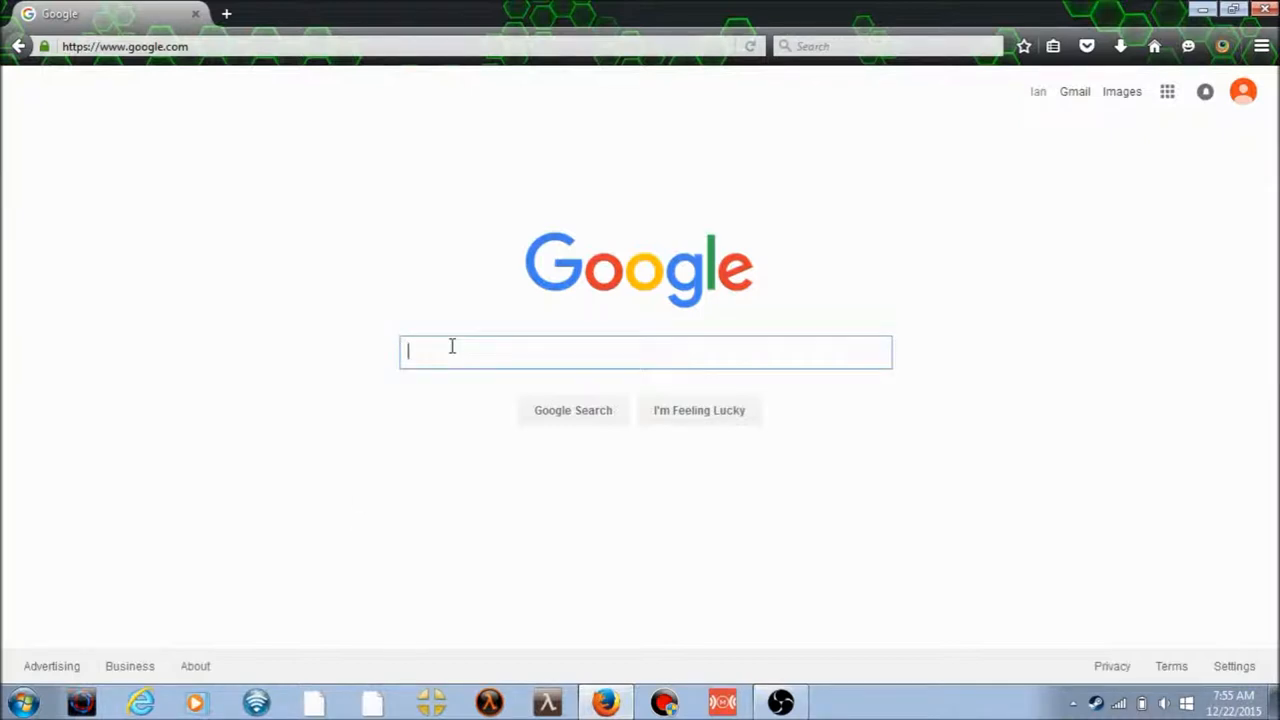
# Step: Search Google for 'open broadcaster software' and pick the official obsproject.com result
pyautogui.write('open broadcaster softwar')
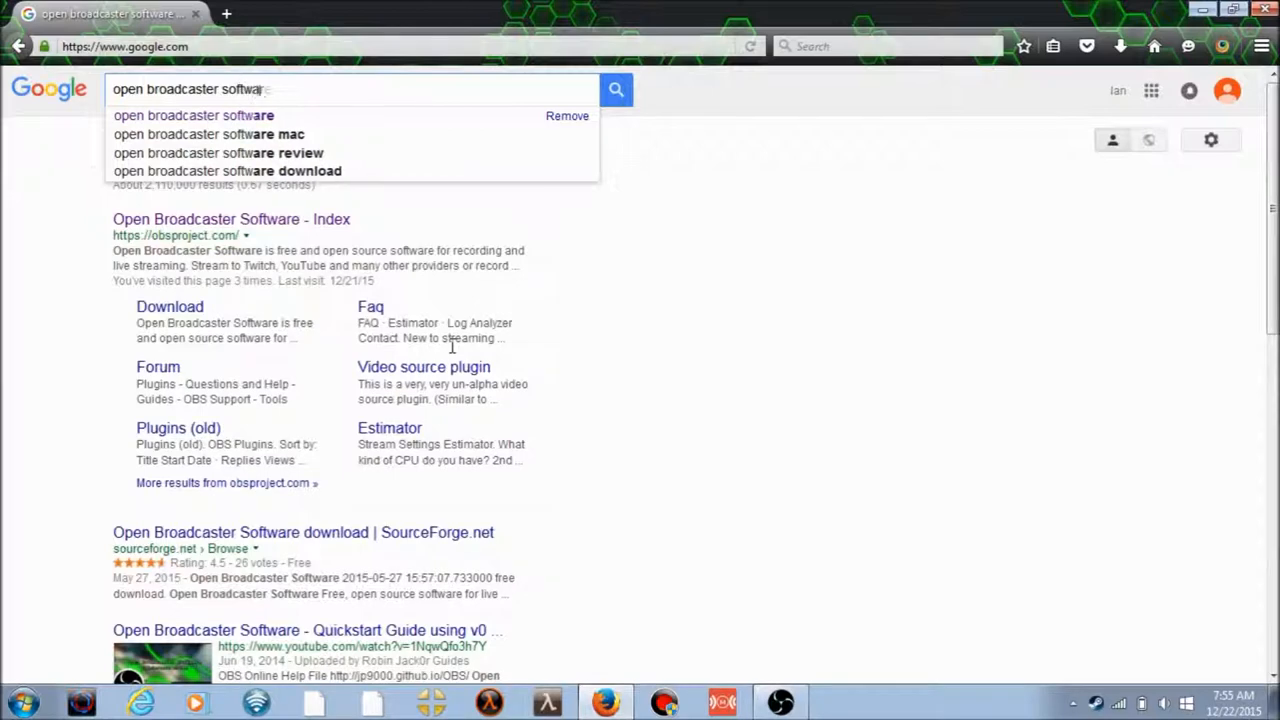
pyautogui.write('e')
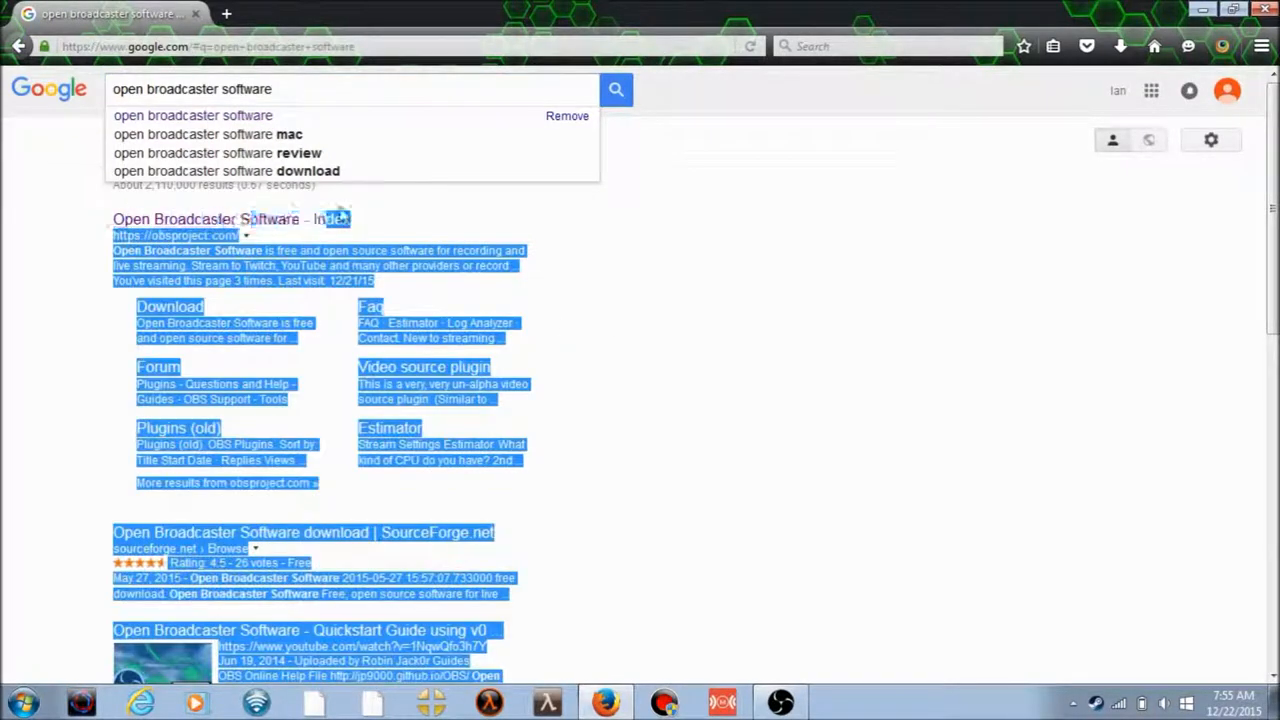
pyautogui.click(231, 219)
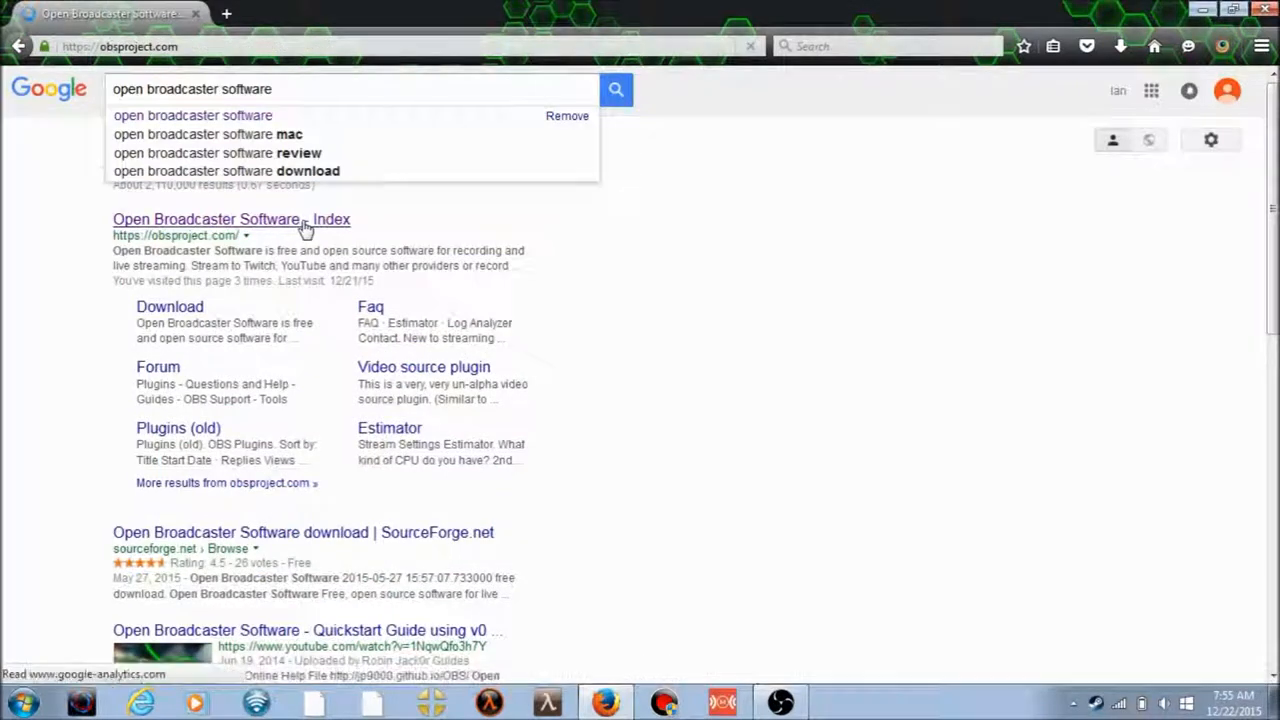
# Step: On obsproject.com download the OBS 0.657 Windows 7/8/10 installer and save the file
pyautogui.click(207, 219)
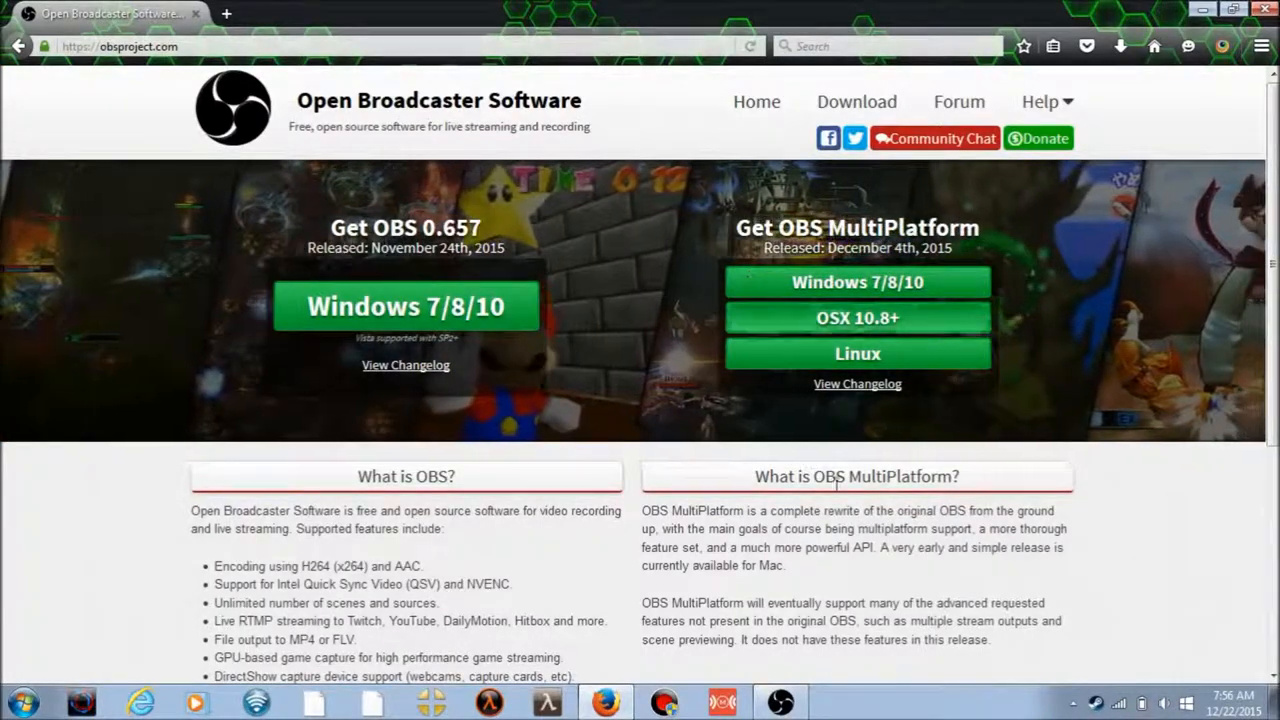
pyautogui.moveTo(700, 280)
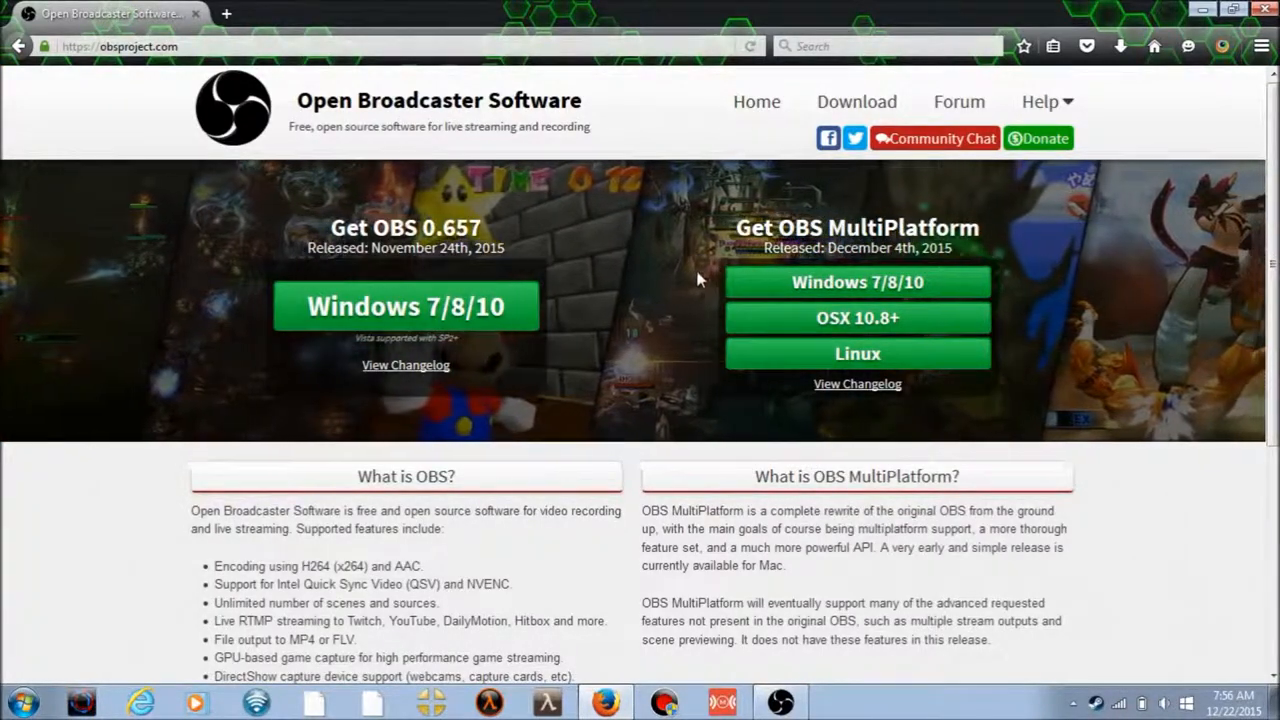
pyautogui.moveTo(488, 365)
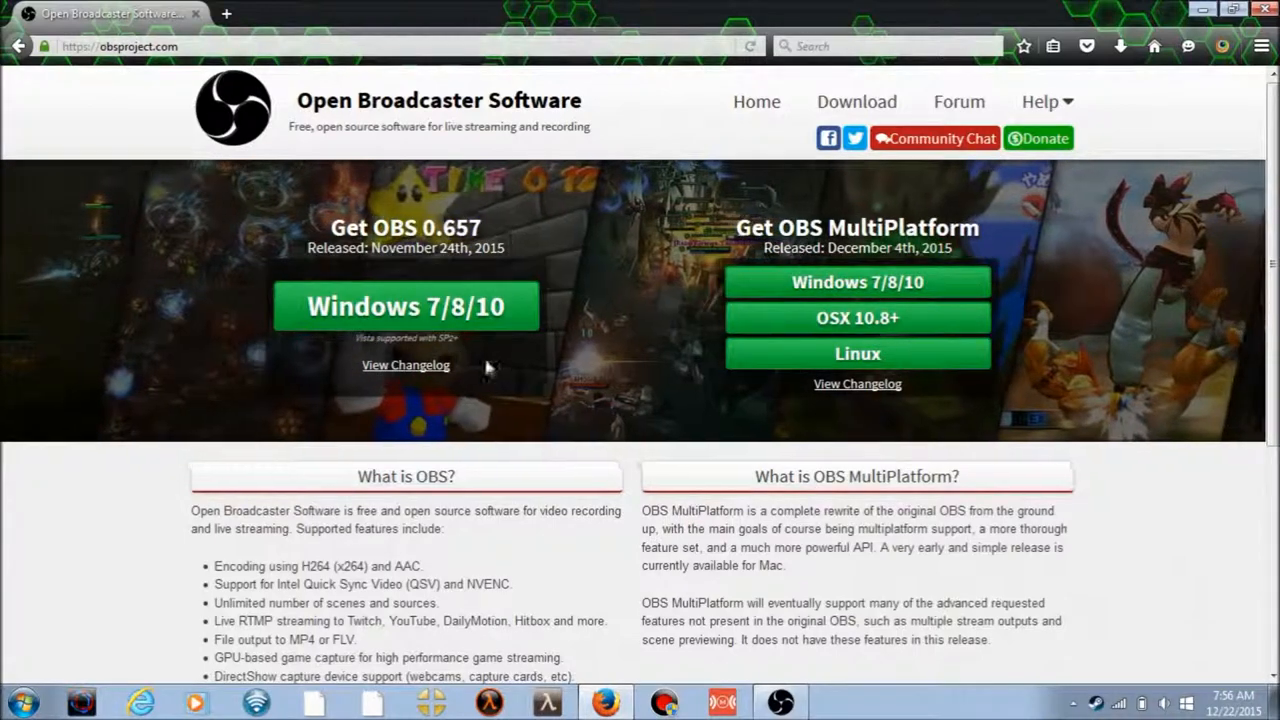
pyautogui.moveTo(418, 315)
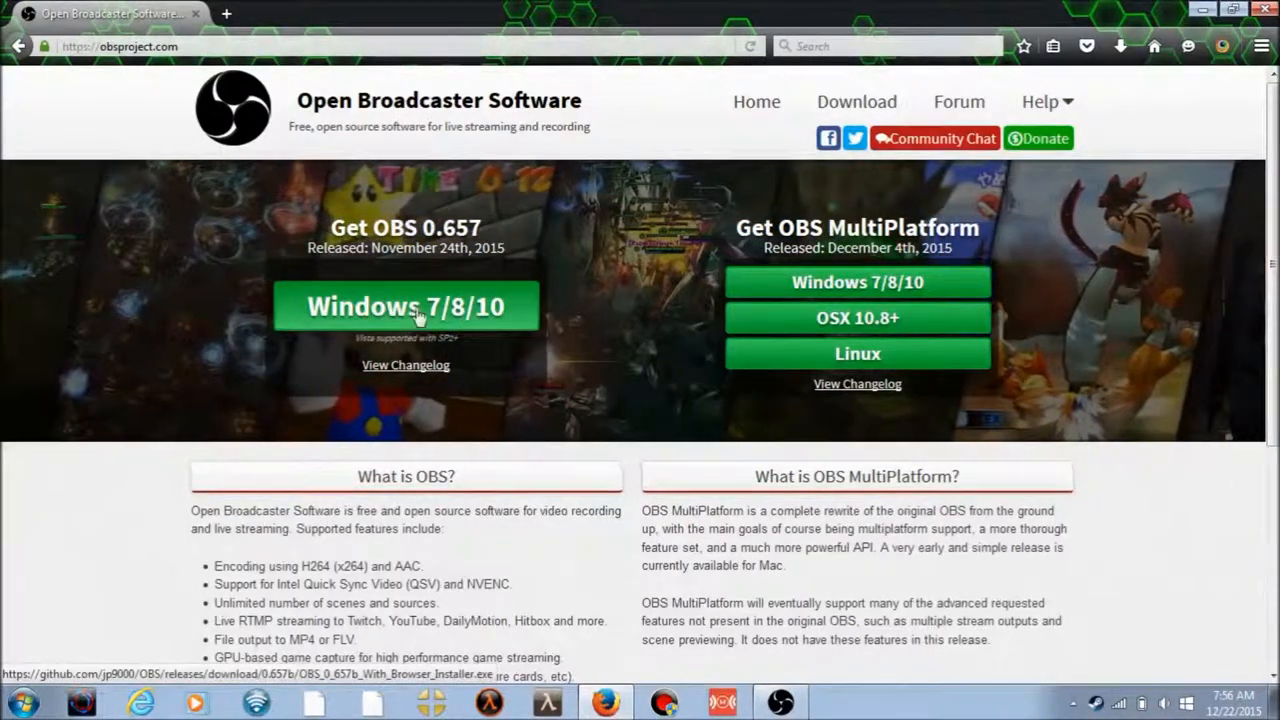
pyautogui.moveTo(817, 298)
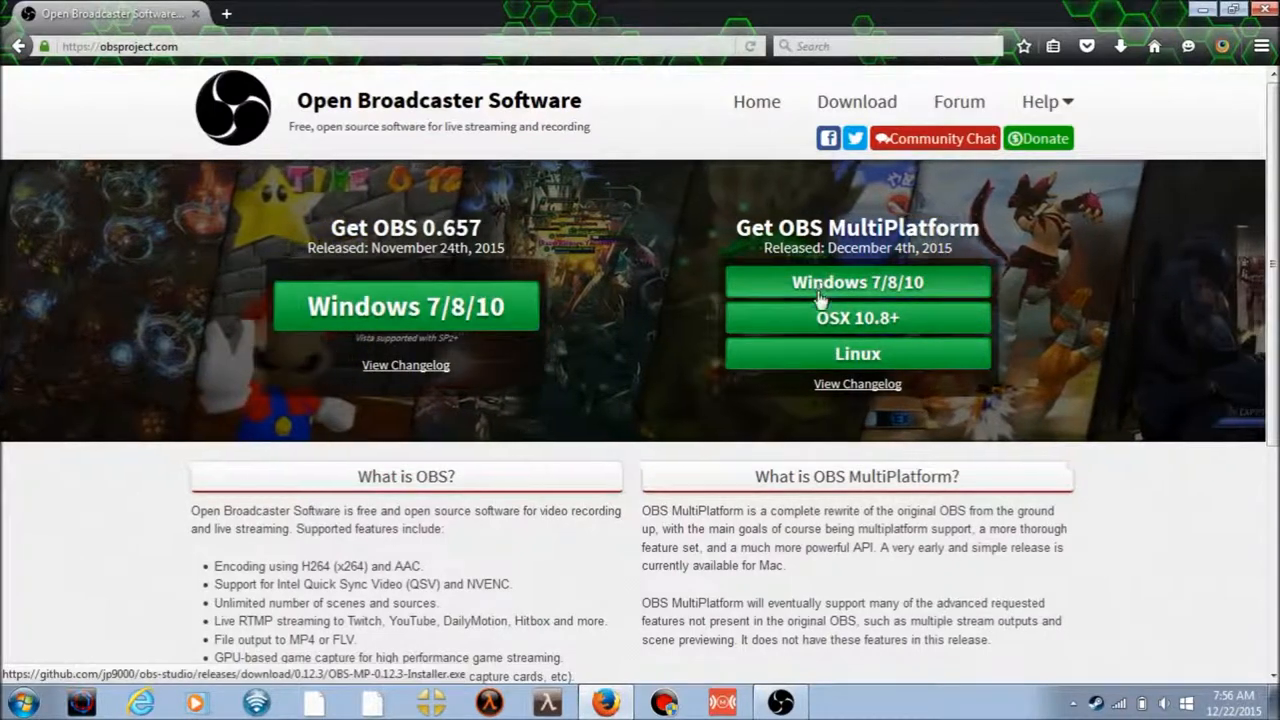
pyautogui.click(857, 282)
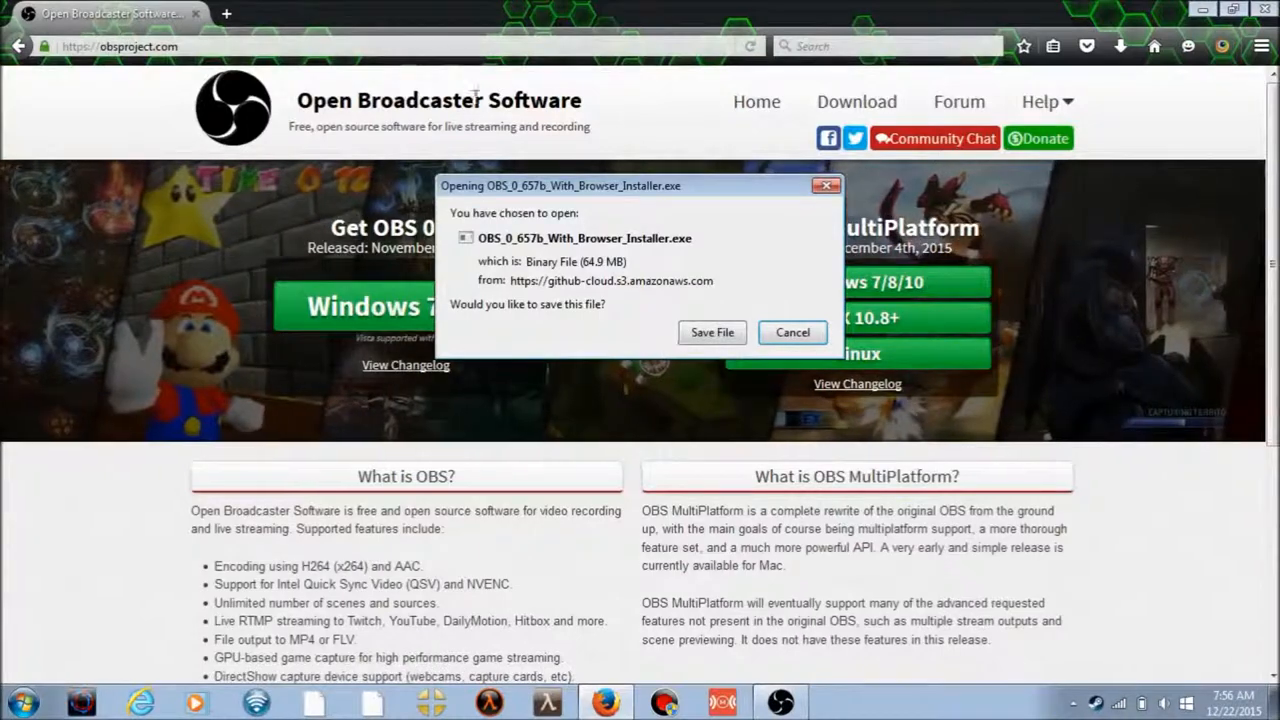
pyautogui.click(792, 332)
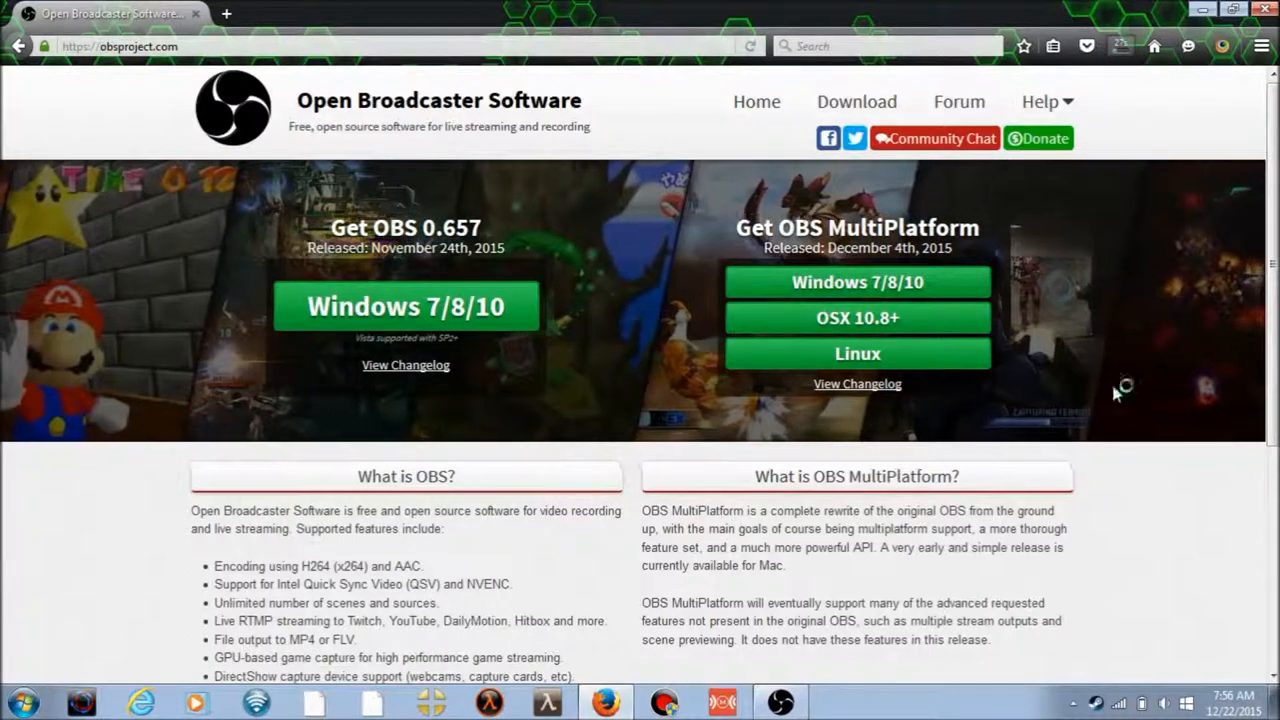
pyautogui.moveTo(1180, 144)
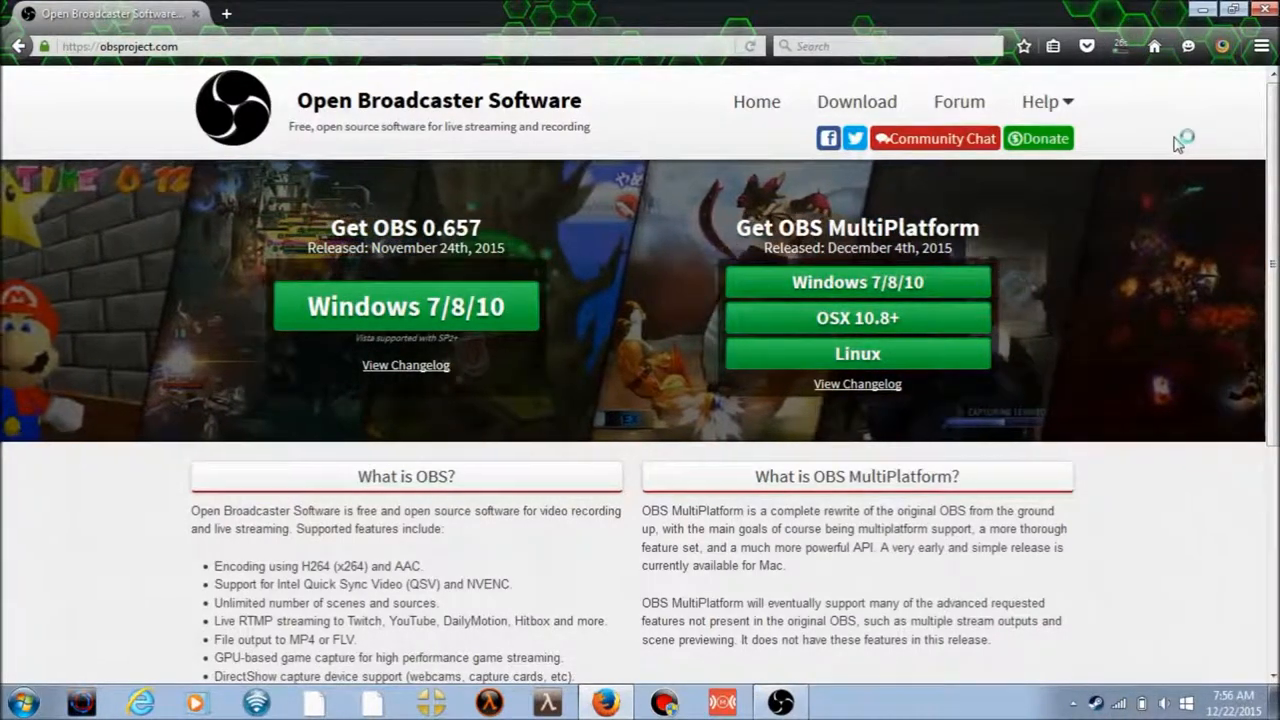
pyautogui.moveTo(215, 218)
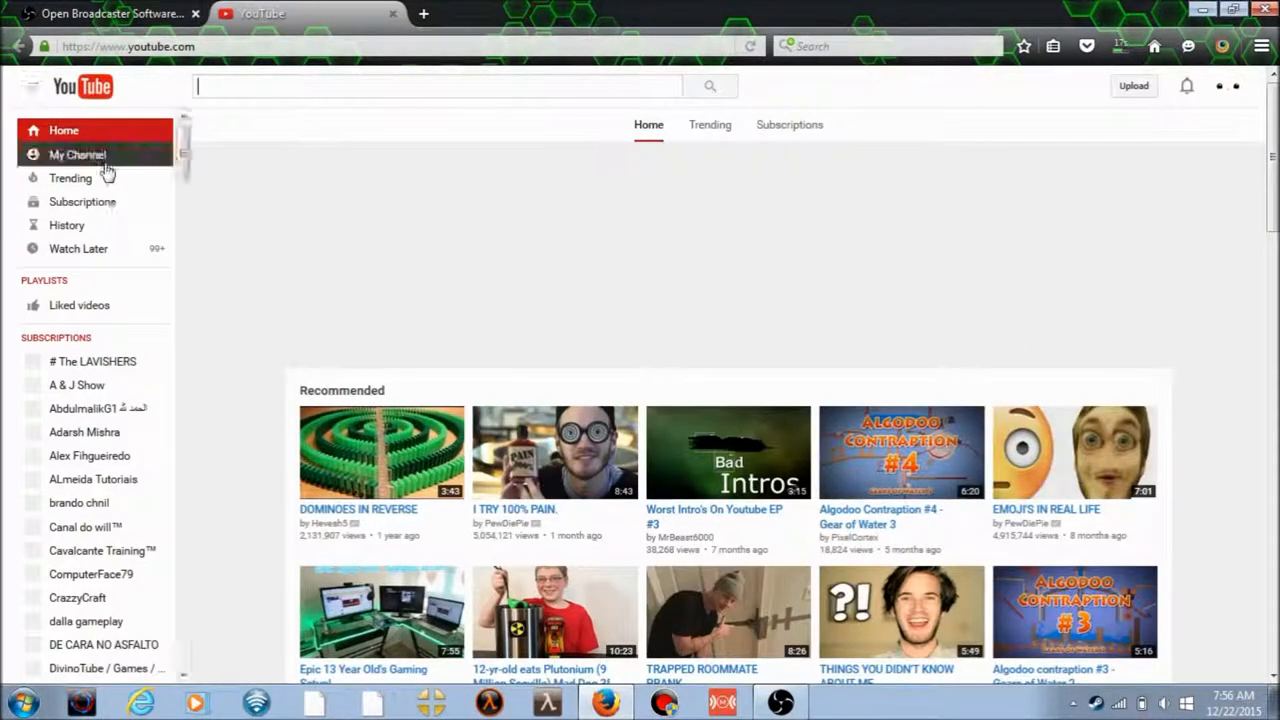
# Step: In a new YouTube tab visit My Channel and the account options at top right
pyautogui.click(77, 154)
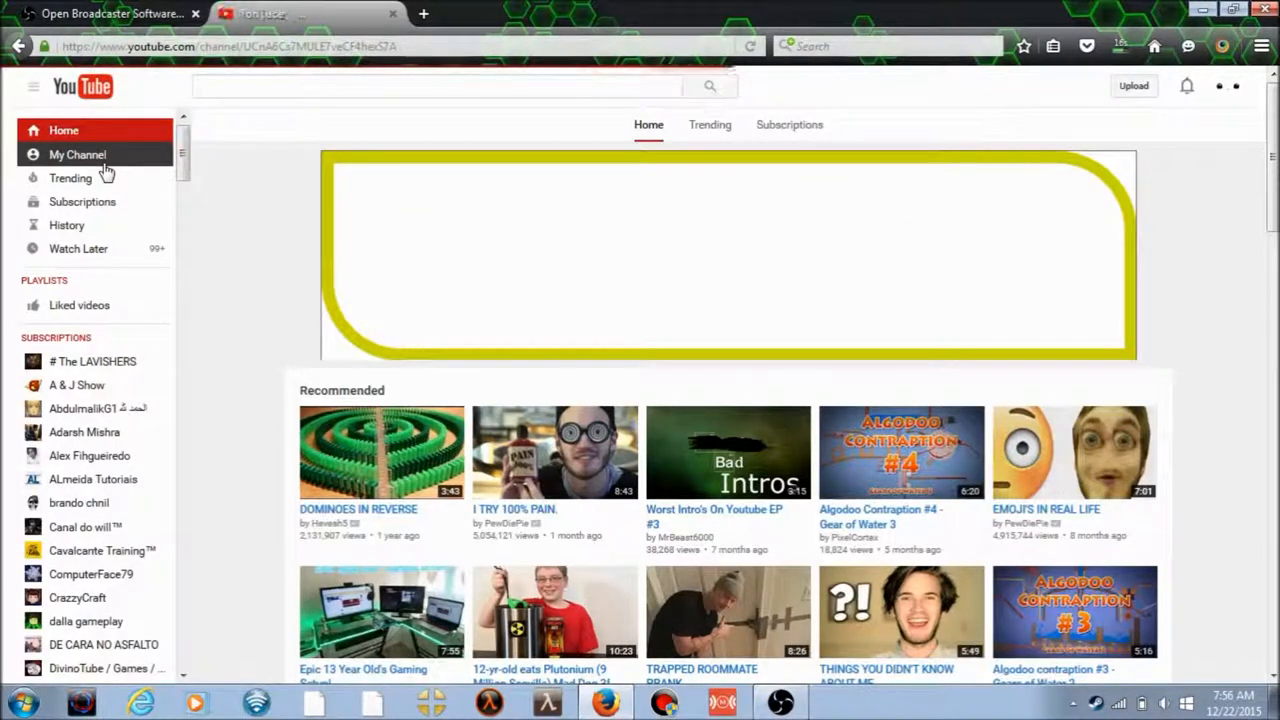
pyautogui.click(77, 154)
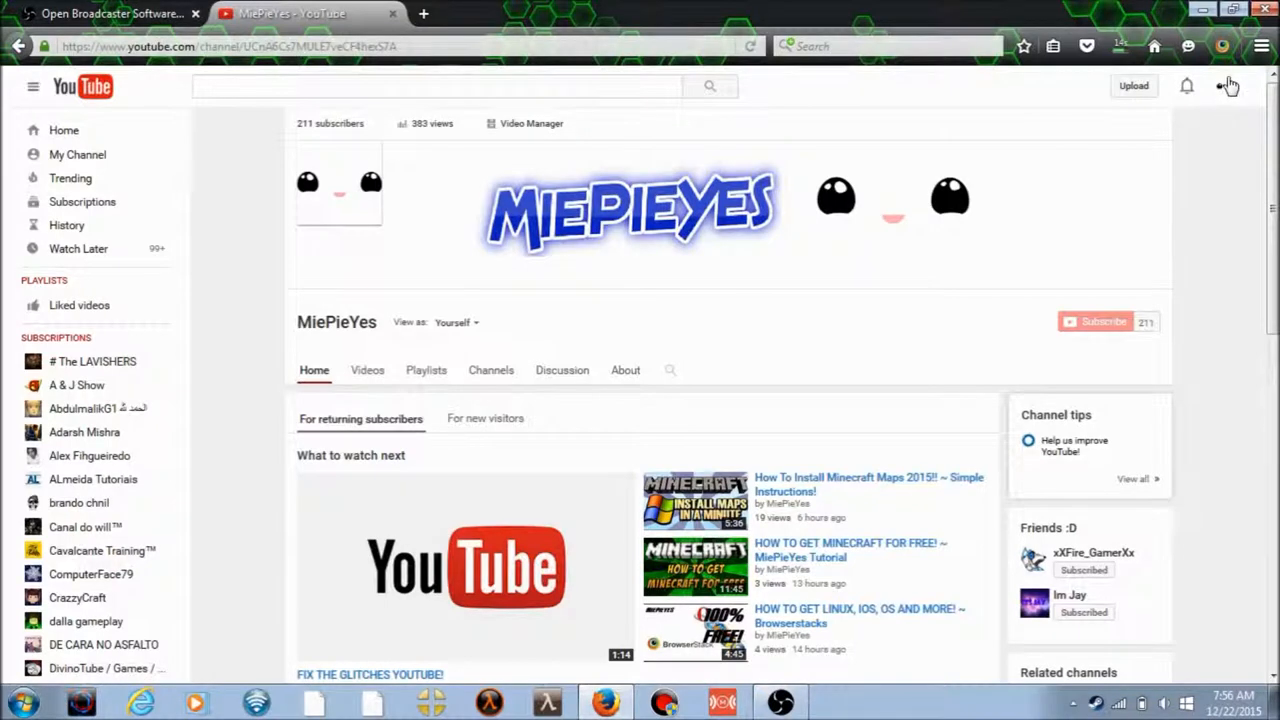
pyautogui.click(1225, 86)
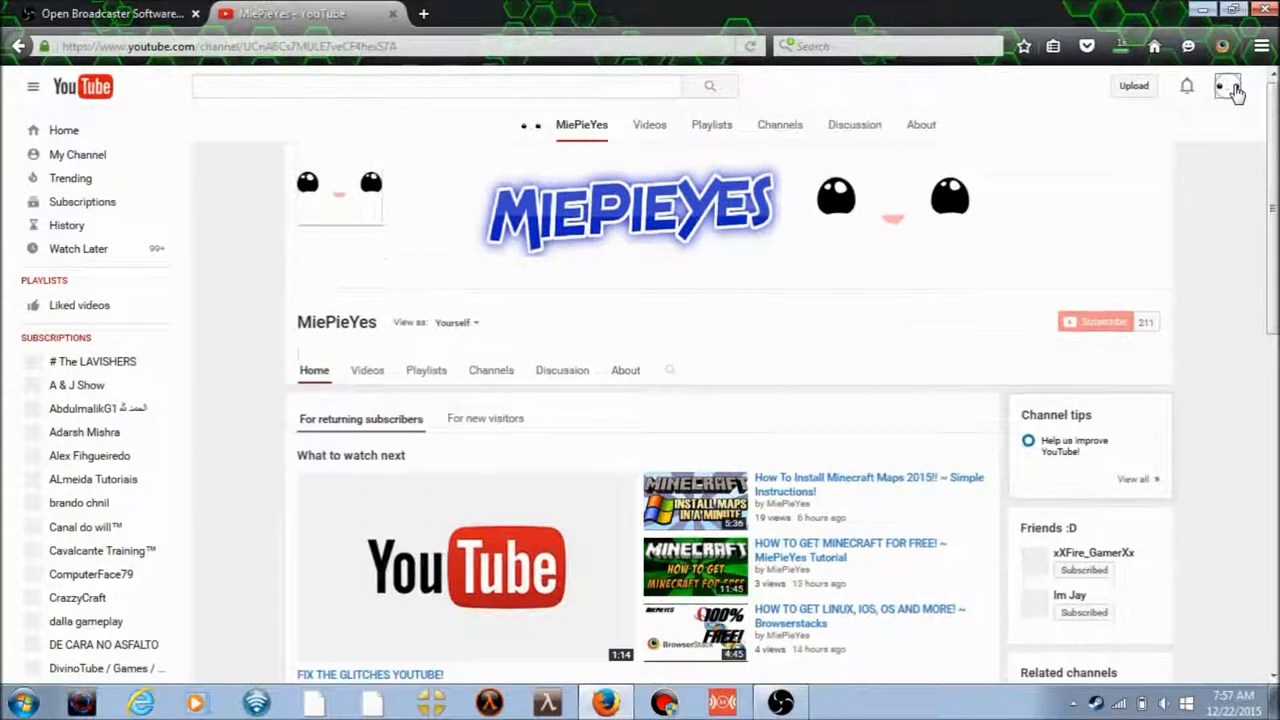
pyautogui.click(1225, 85)
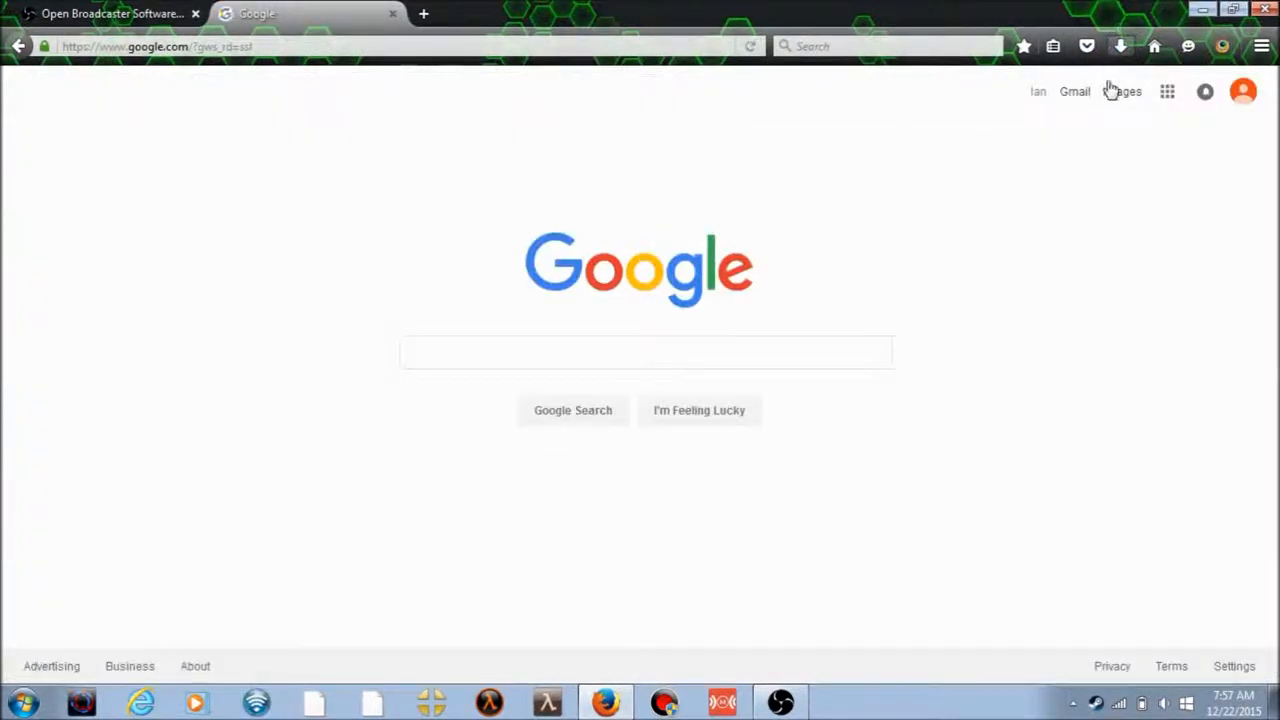
pyautogui.moveTo(1148, 138)
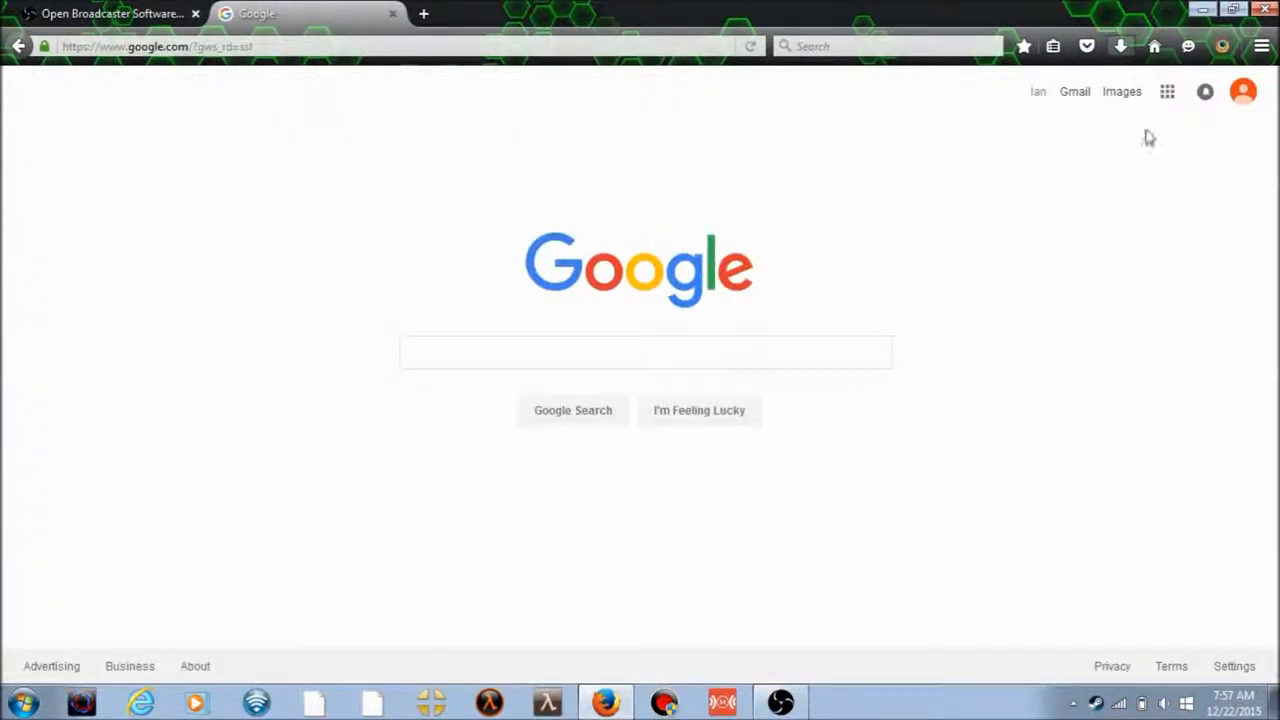
# Step: Launch OBS_0_657b_With_Browser_Installer from Downloads and advance past the welcome page
pyautogui.click(835, 702)
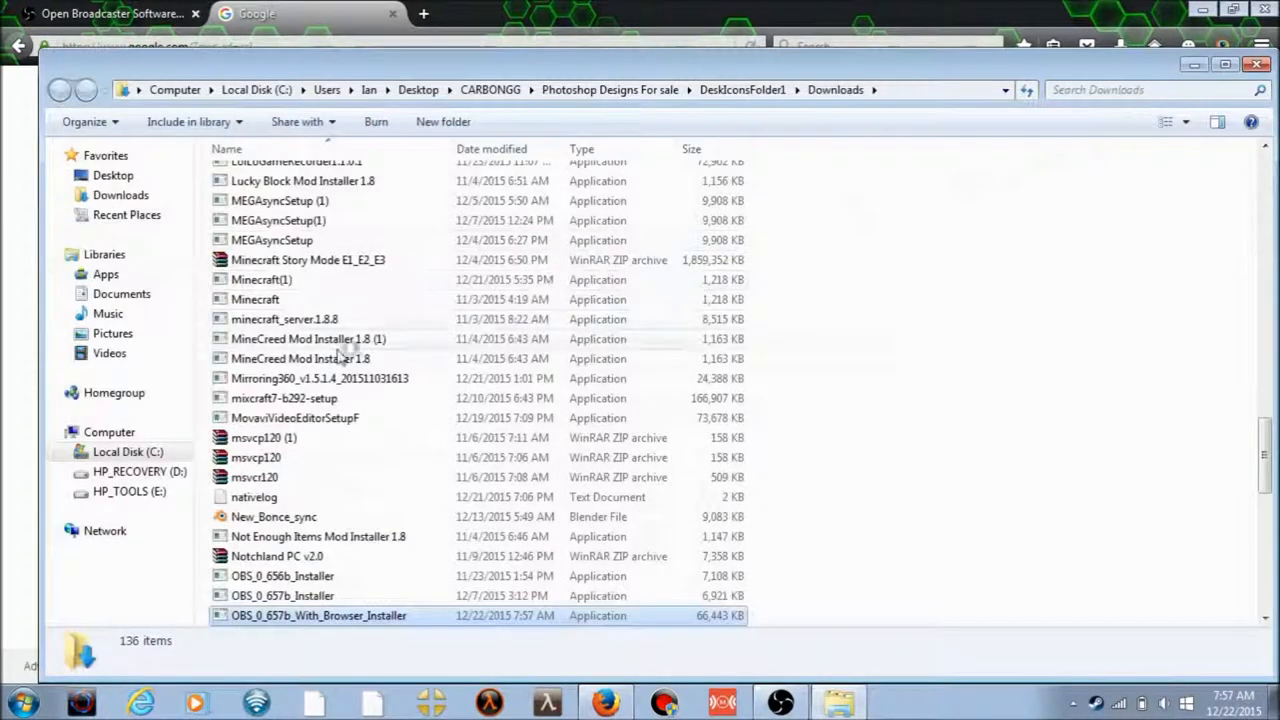
pyautogui.click(325, 615)
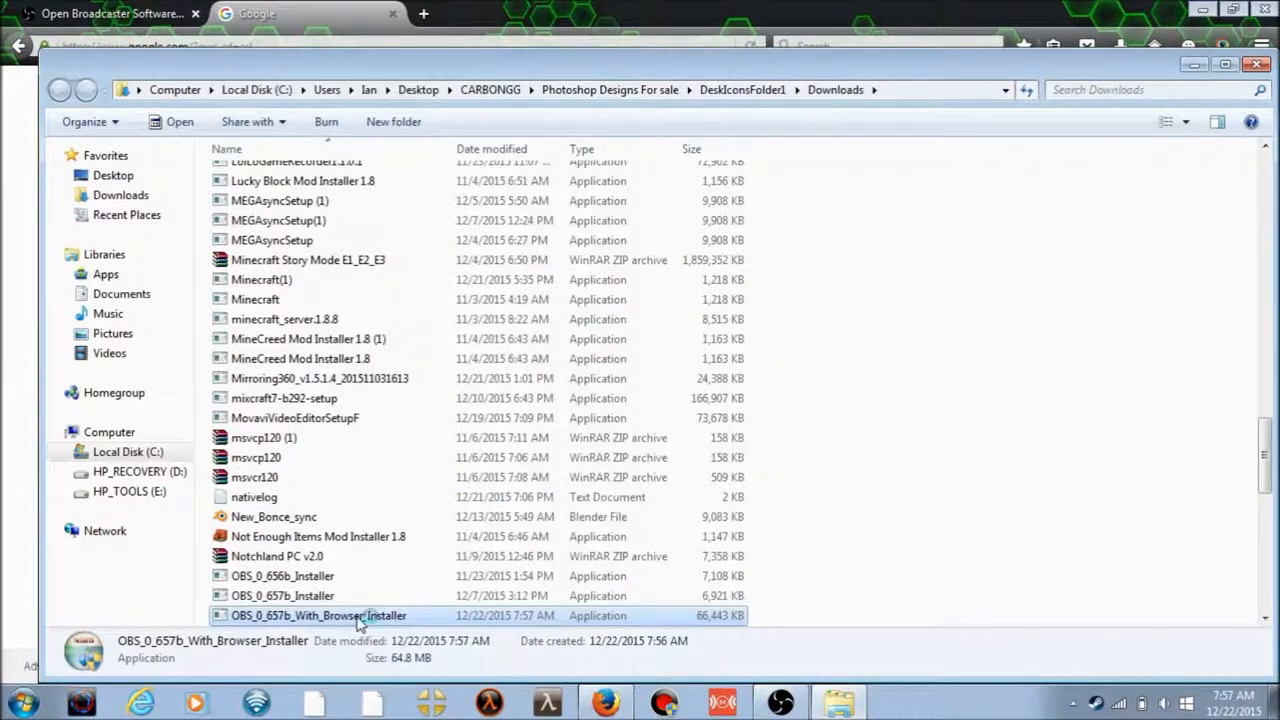
pyautogui.doubleClick(318, 615)
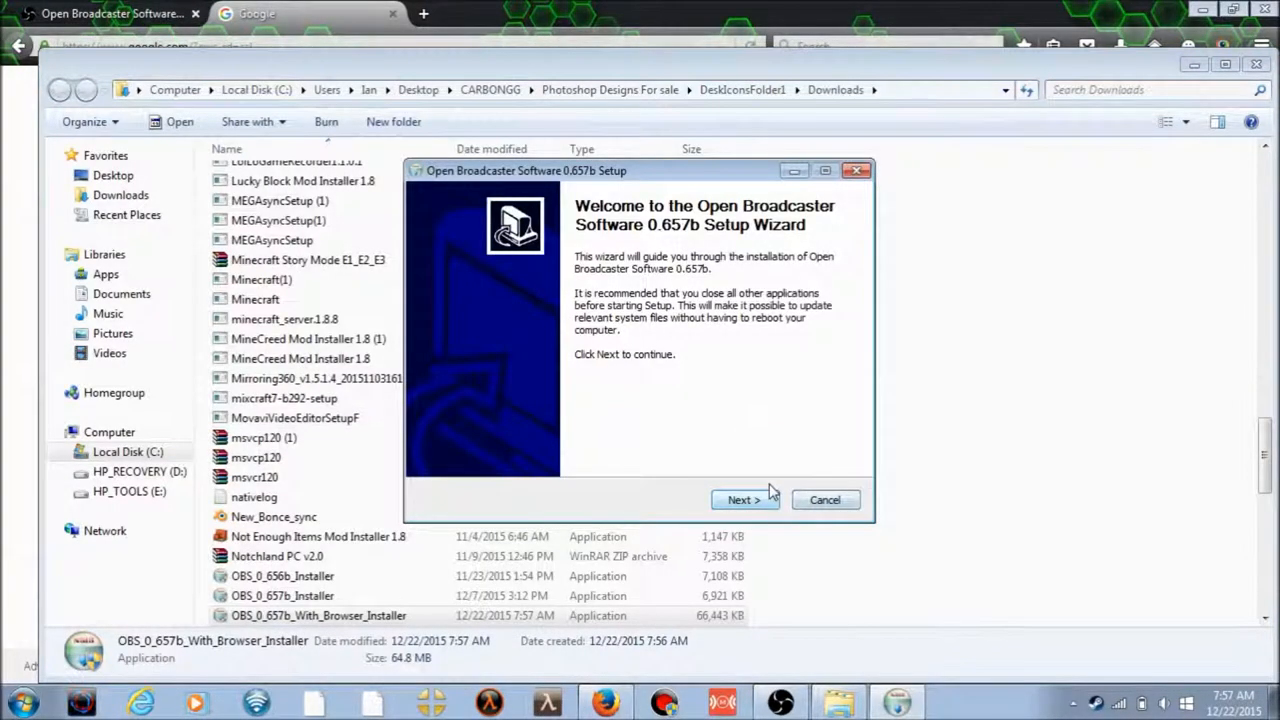
pyautogui.click(744, 500)
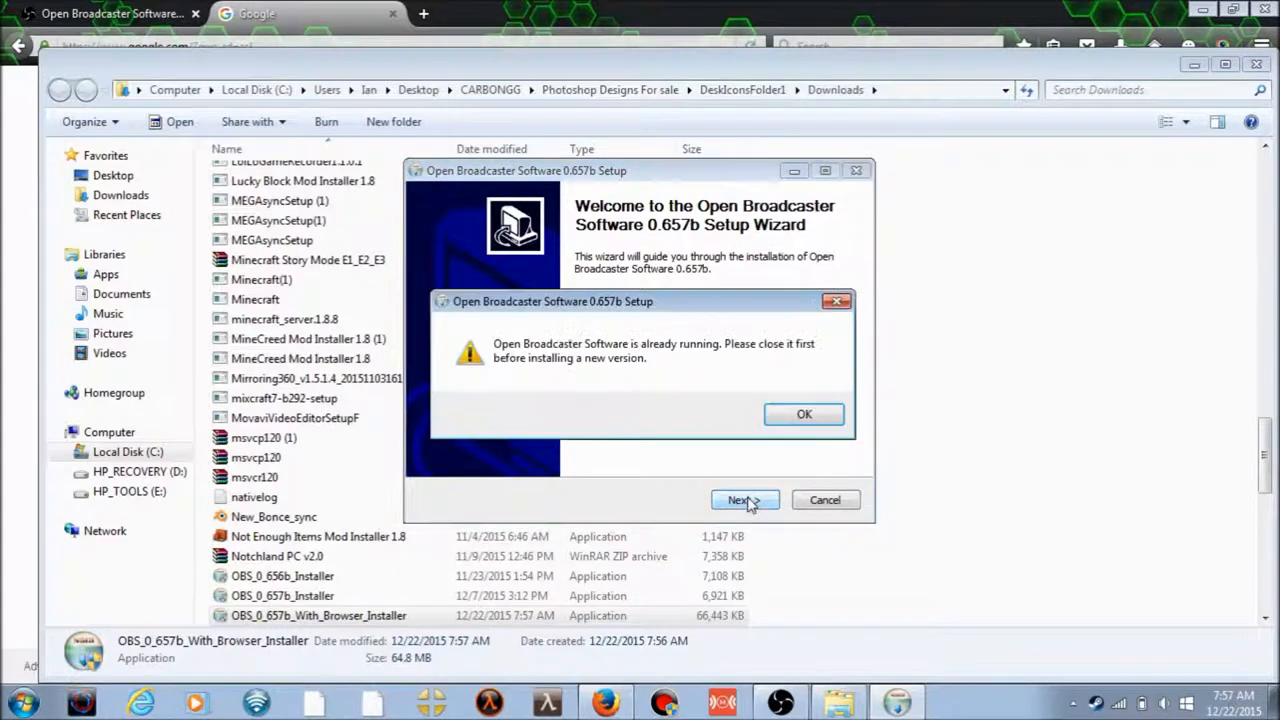
# Step: Bring up the running OBS window, reposition it, and go into its Settings
pyautogui.click(804, 414)
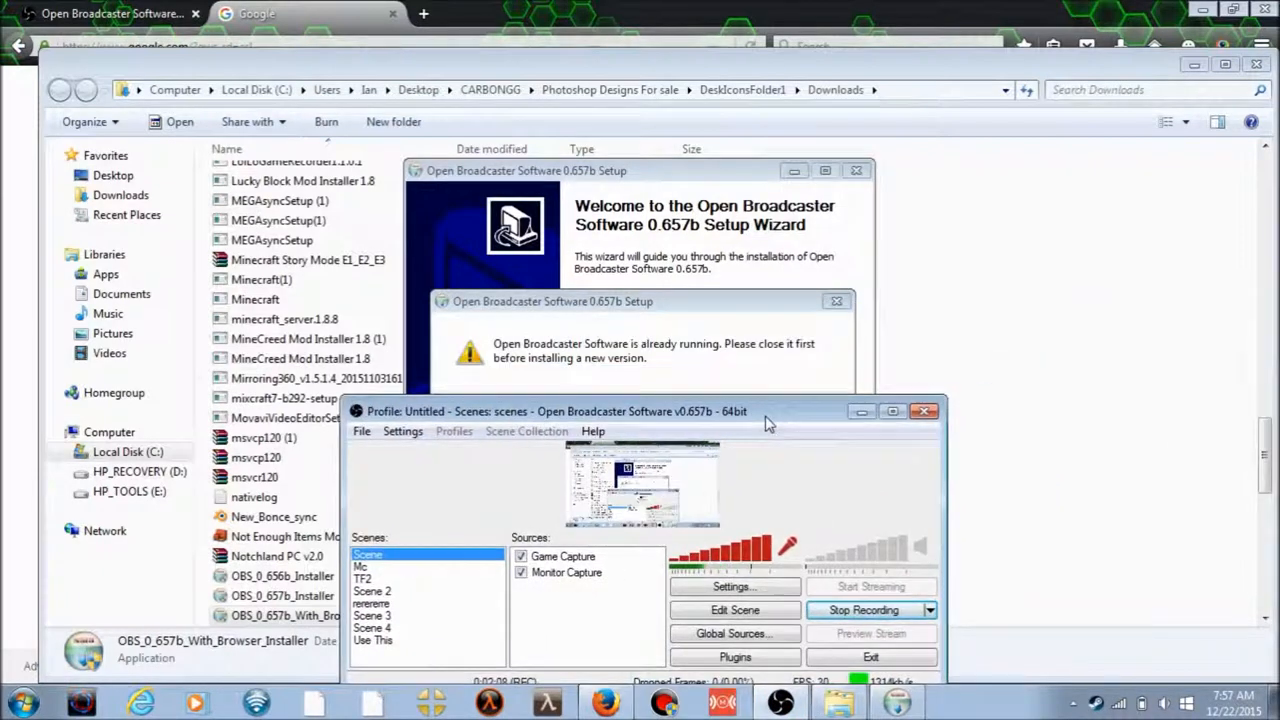
pyautogui.moveTo(556, 411); pyautogui.dragTo(666, 247)
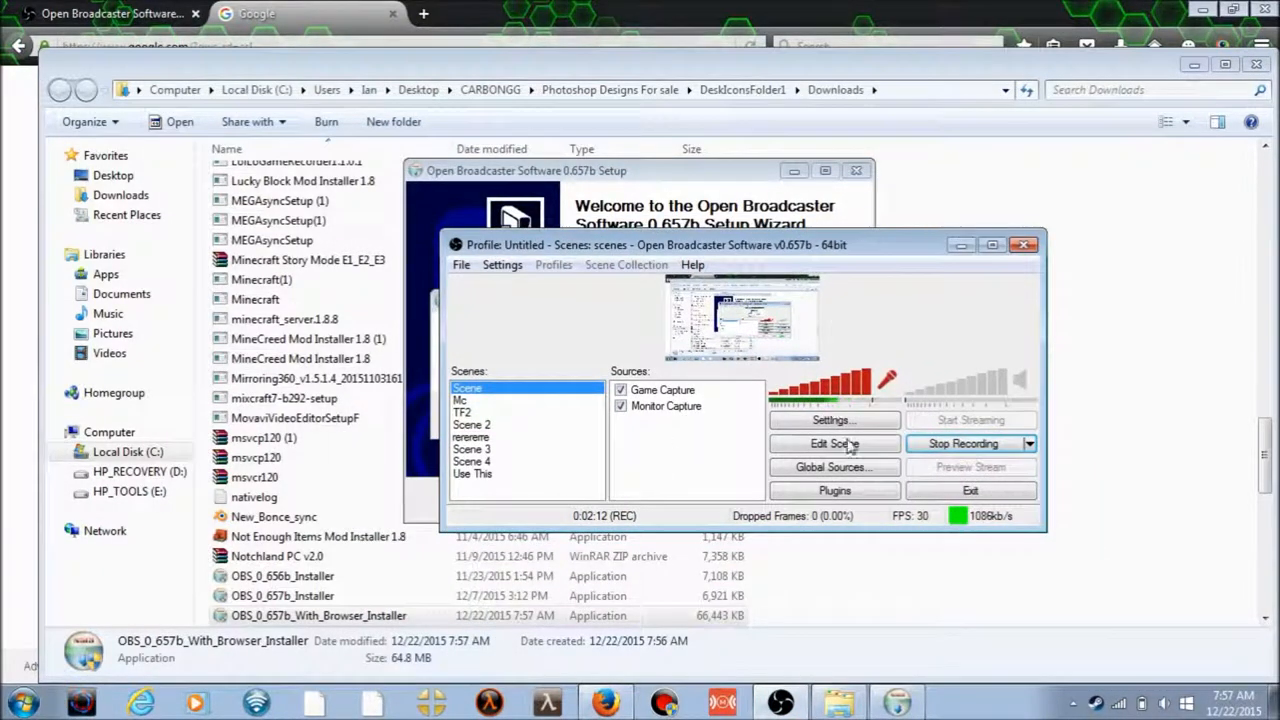
pyautogui.click(833, 420)
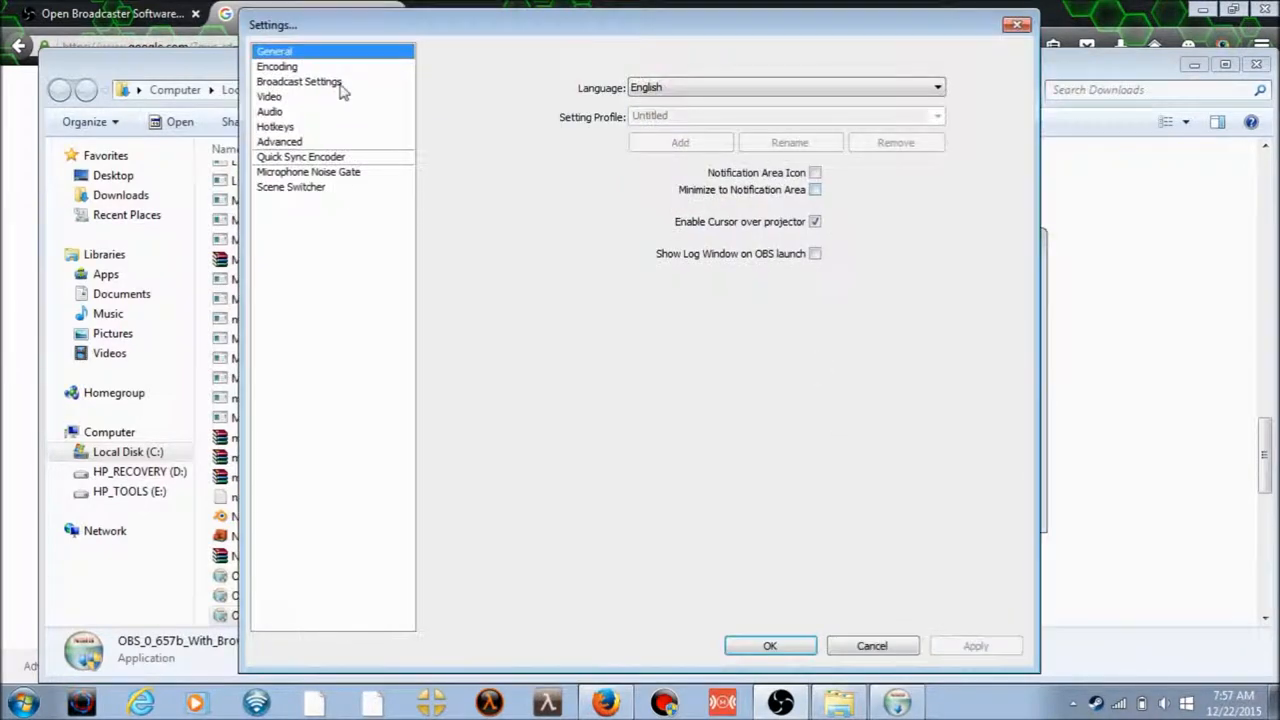
# Step: Review the Video, Hotkeys, Microphone Noise Gate, General and Broadcast pages, then close Settings
pyautogui.click(270, 96)
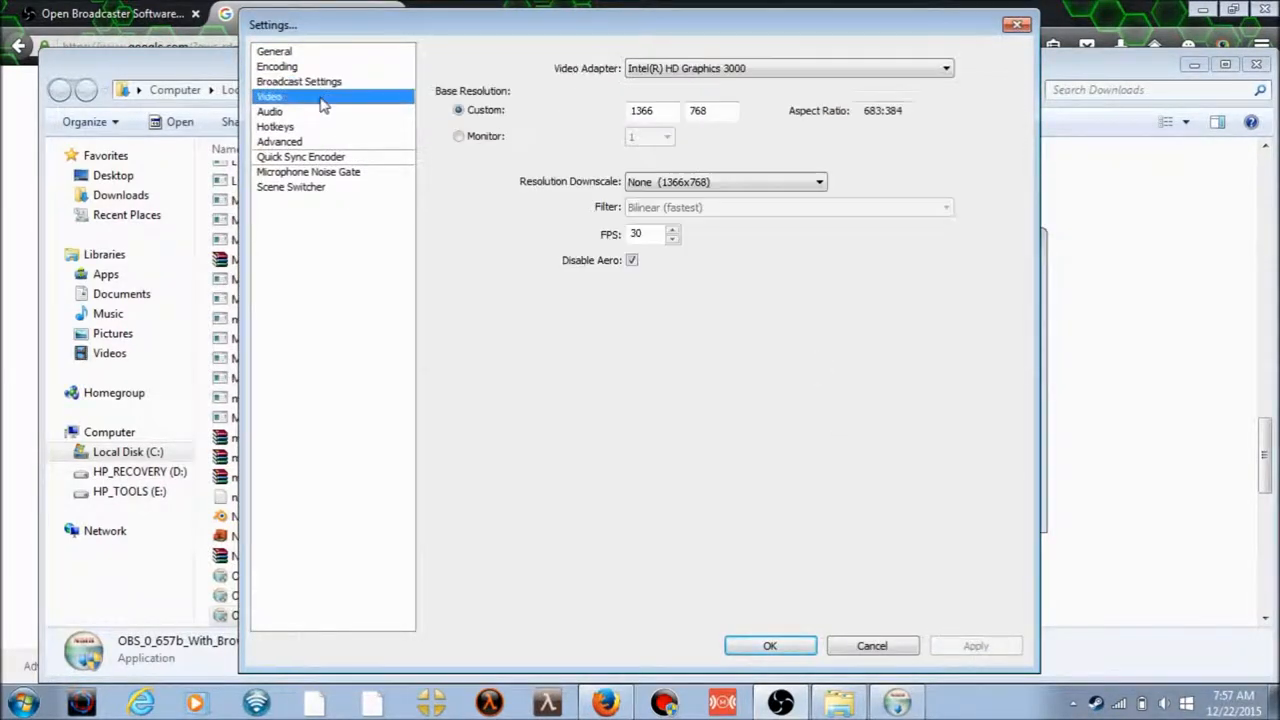
pyautogui.moveTo(339, 114)
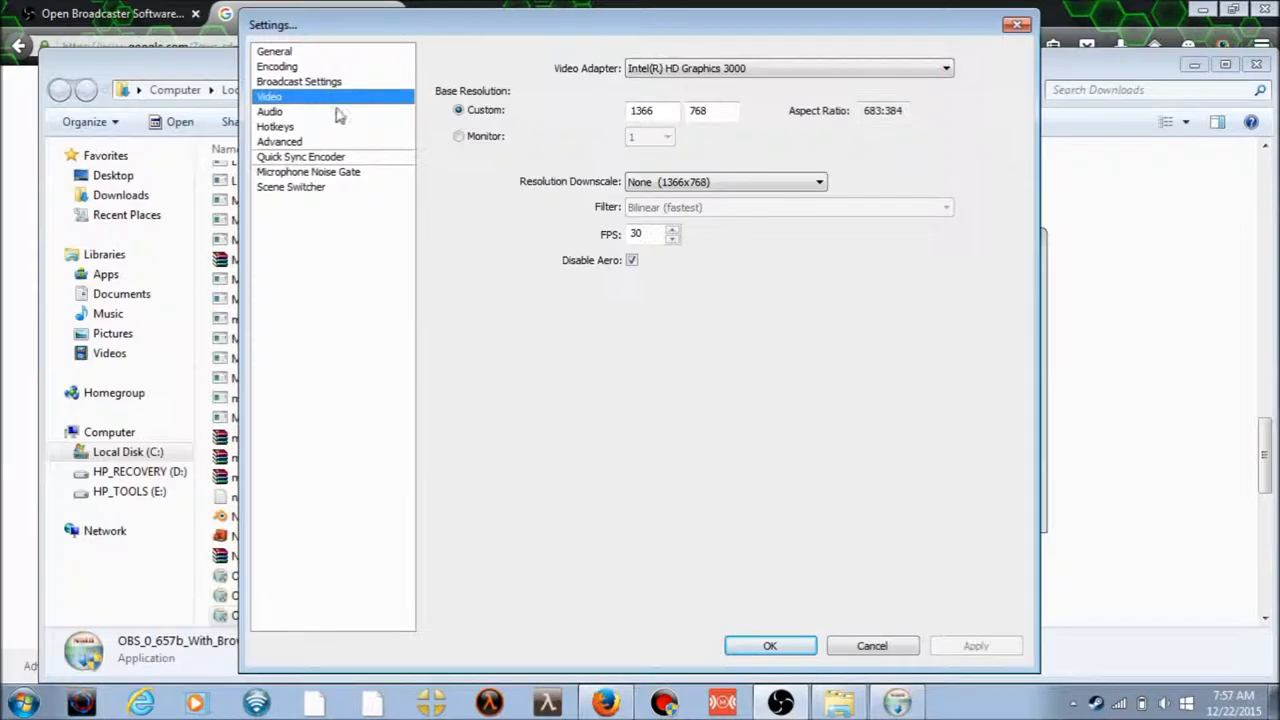
pyautogui.click(276, 126)
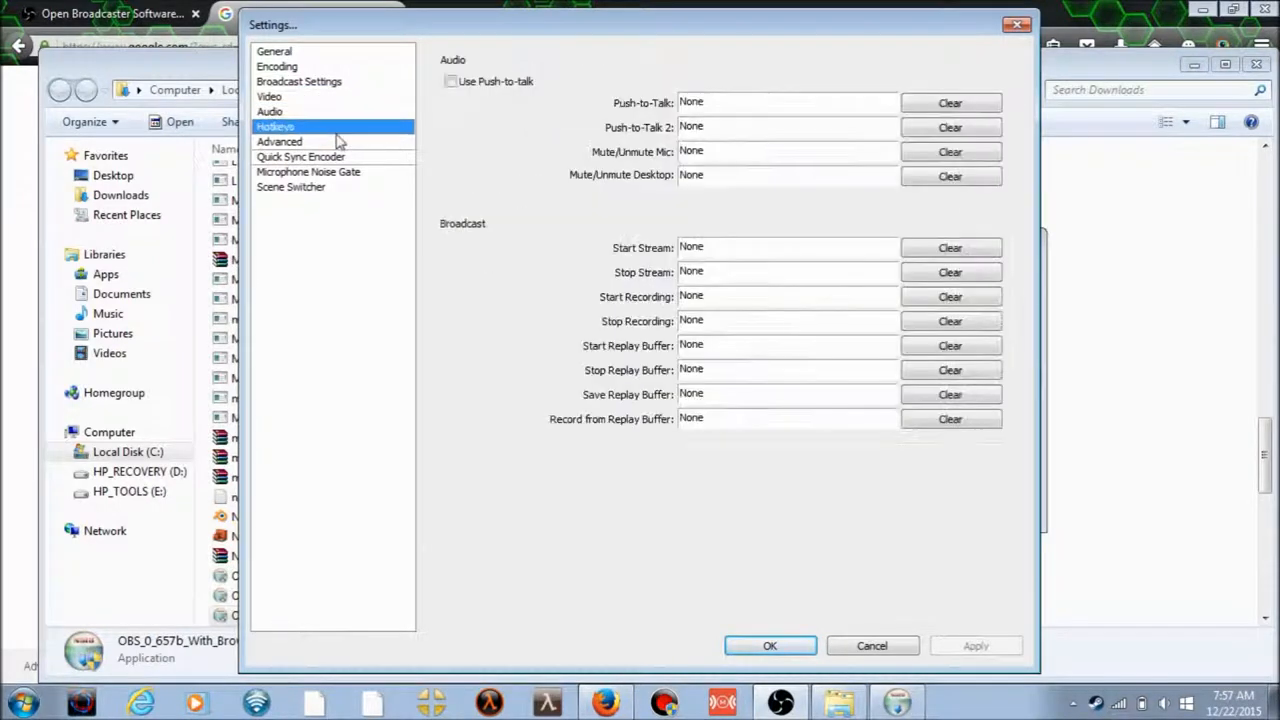
pyautogui.click(308, 171)
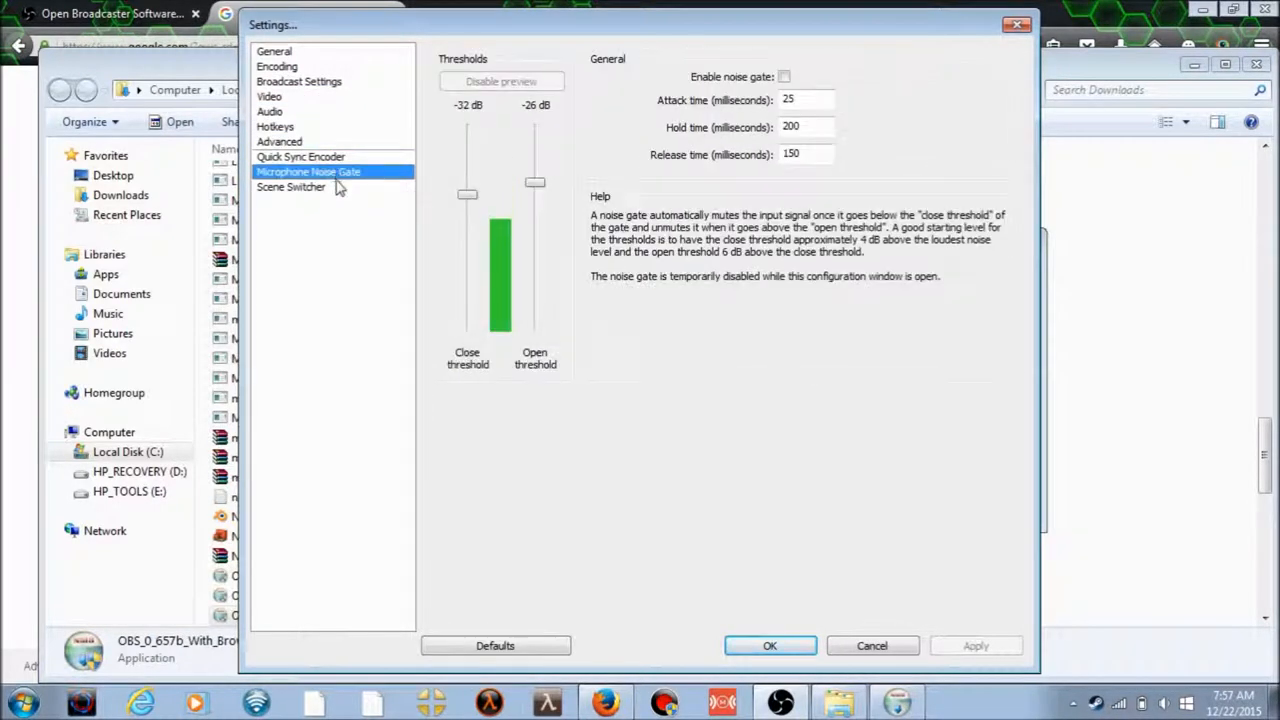
pyautogui.click(274, 51)
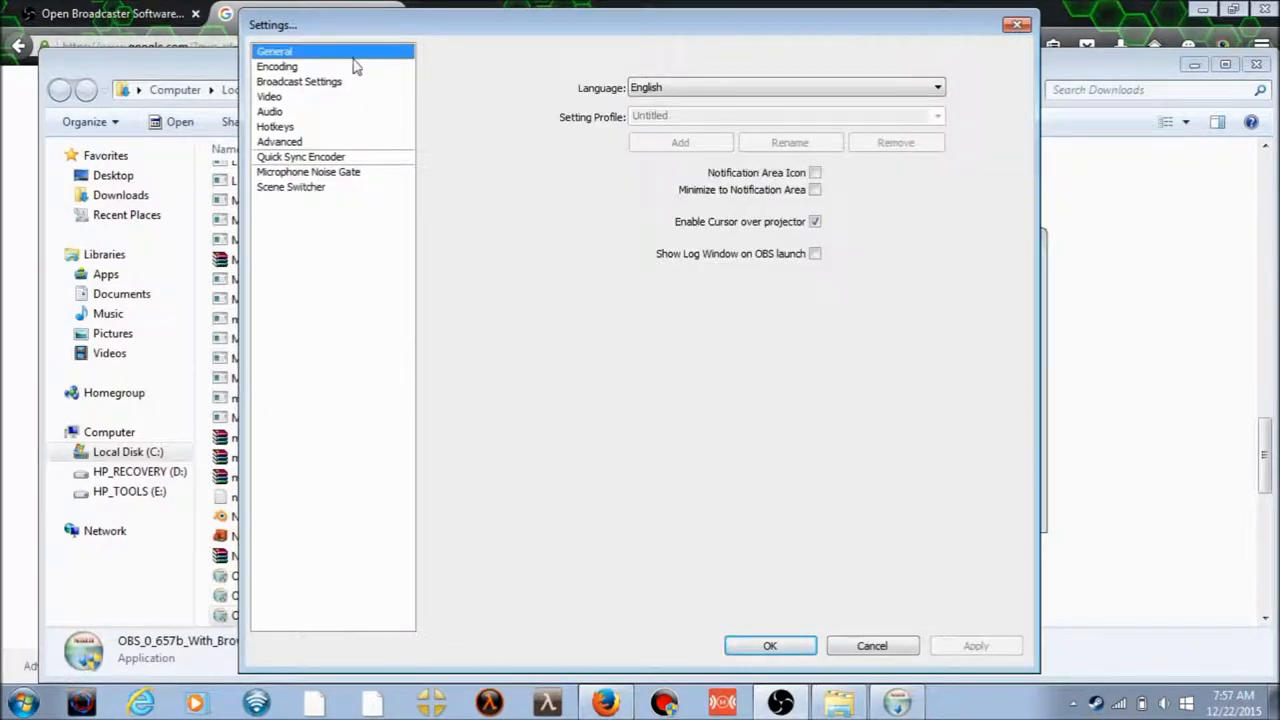
pyautogui.click(299, 81)
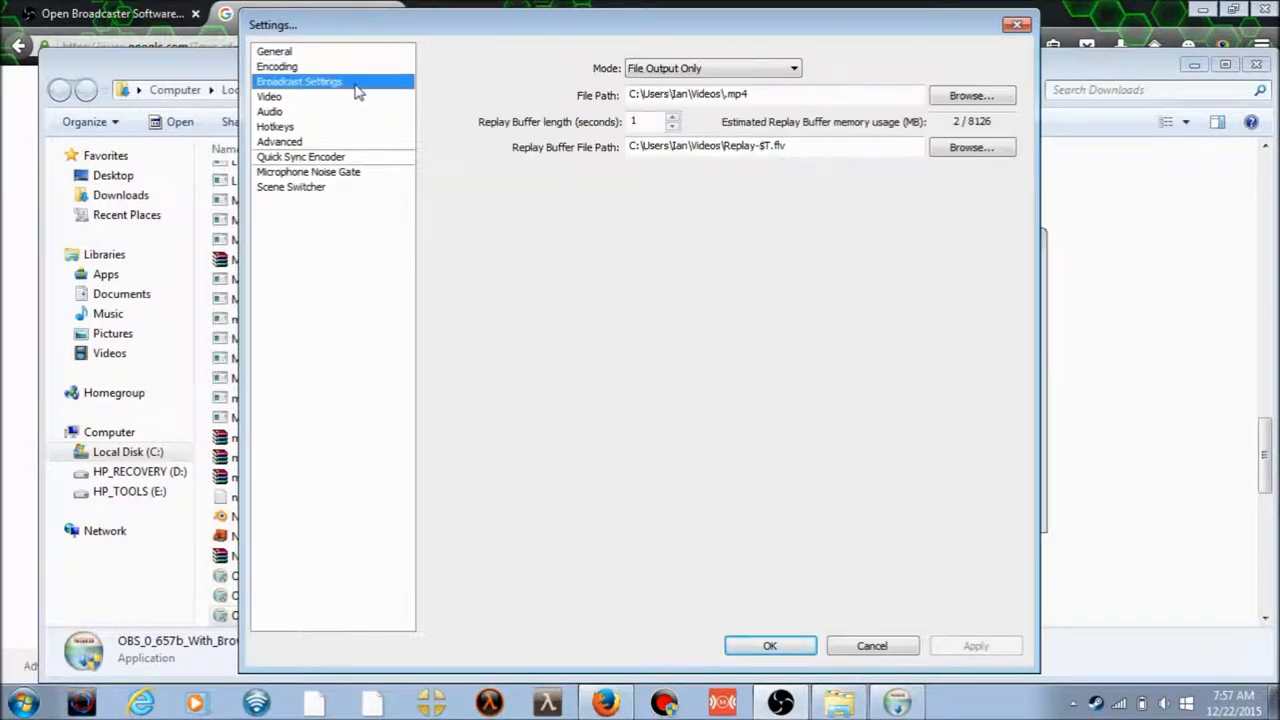
pyautogui.click(770, 645)
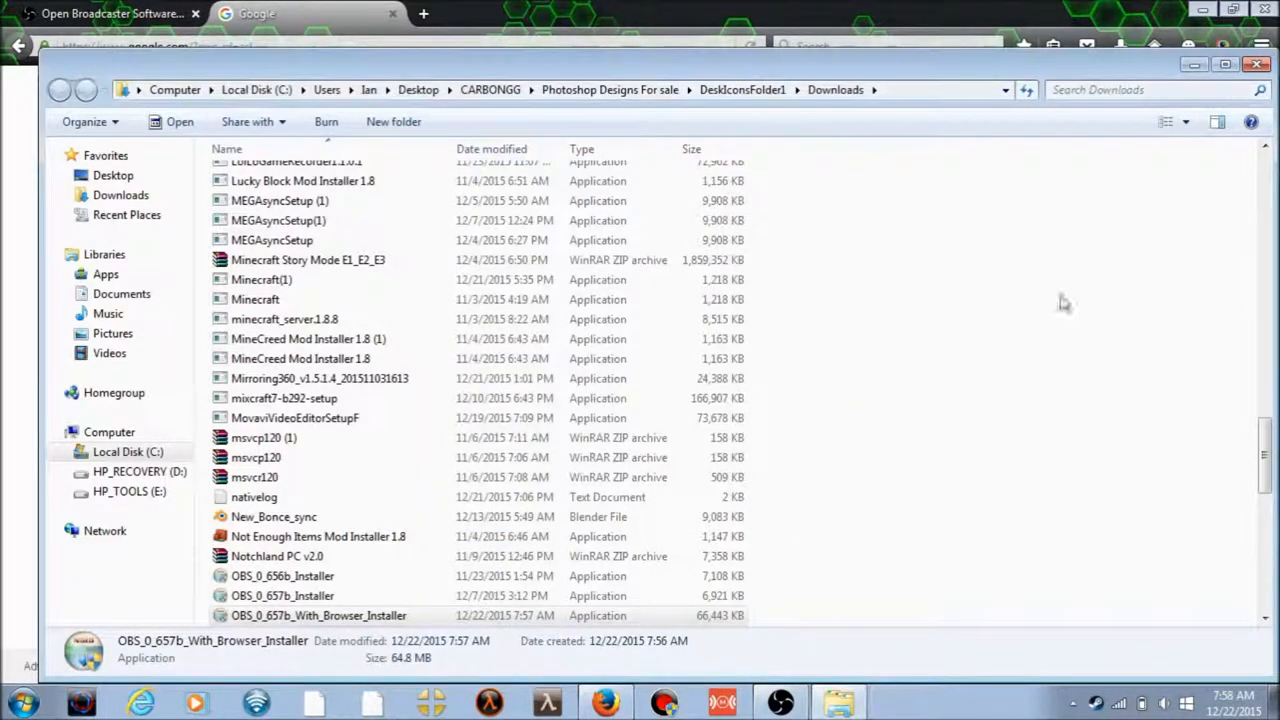
# Step: Close the Downloads window and bring the OBS main window back up over Firefox
pyautogui.click(270, 13)
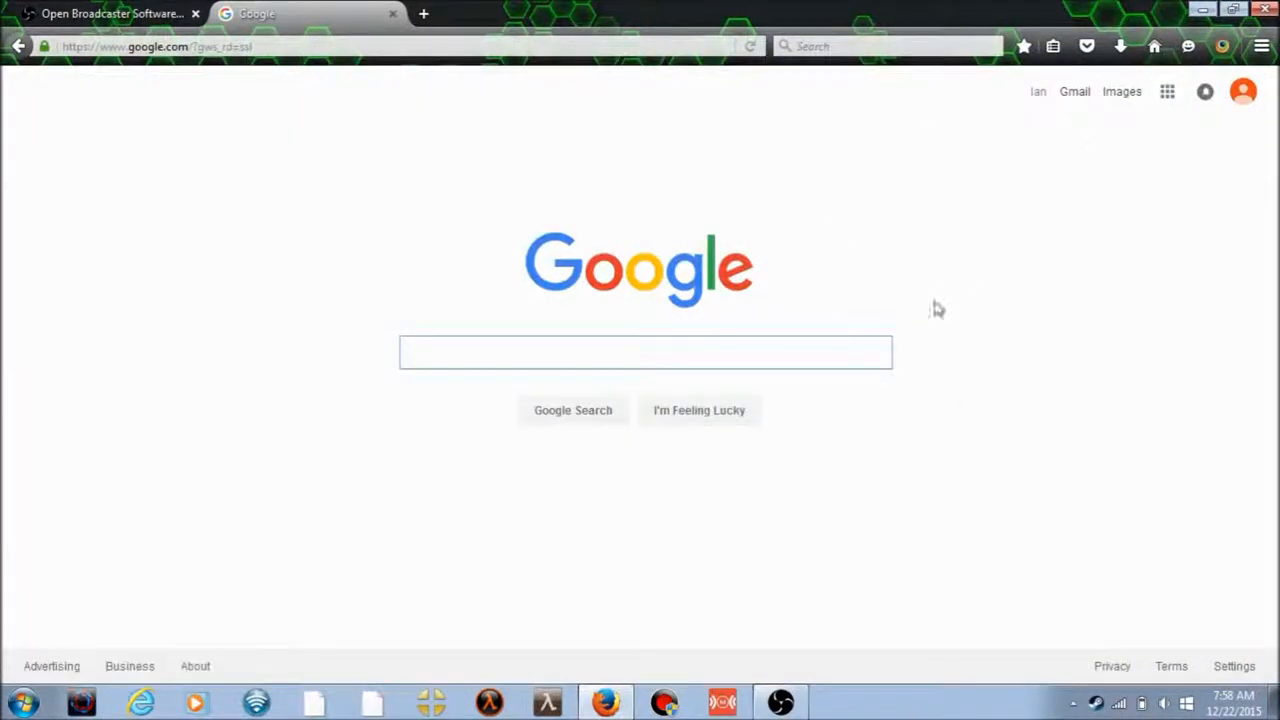
pyautogui.click(779, 700)
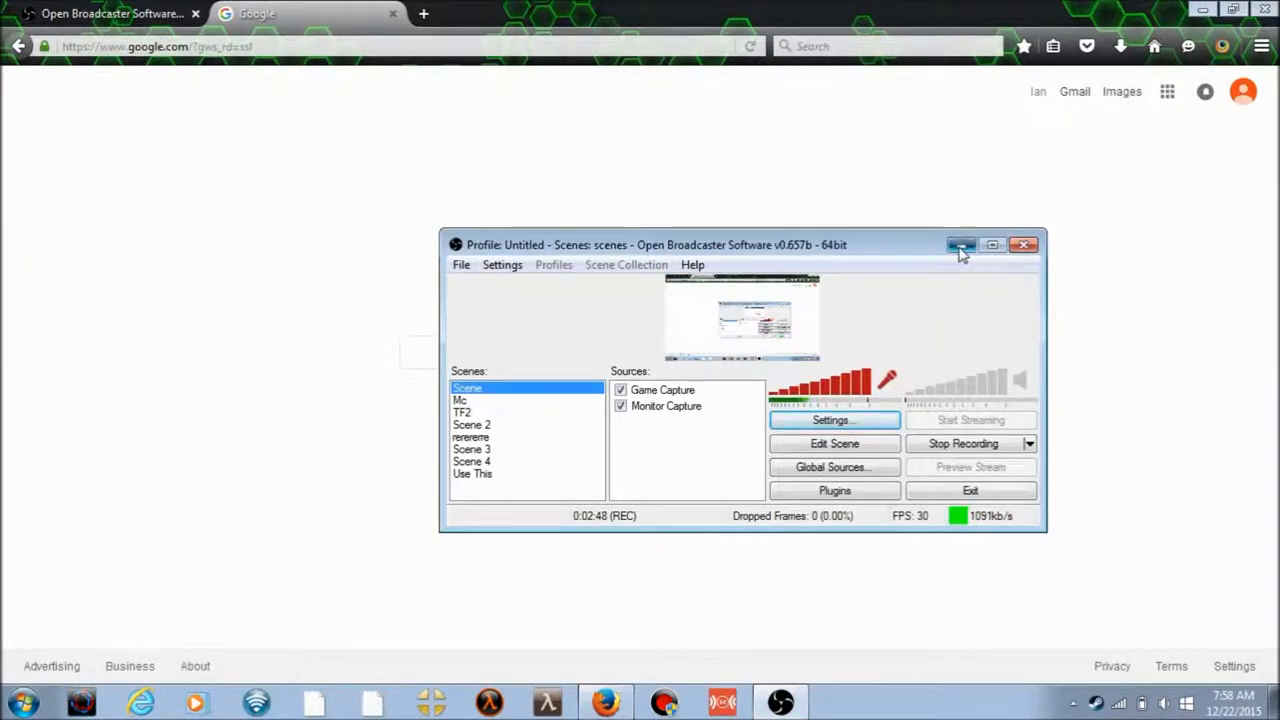
pyautogui.click(959, 244)
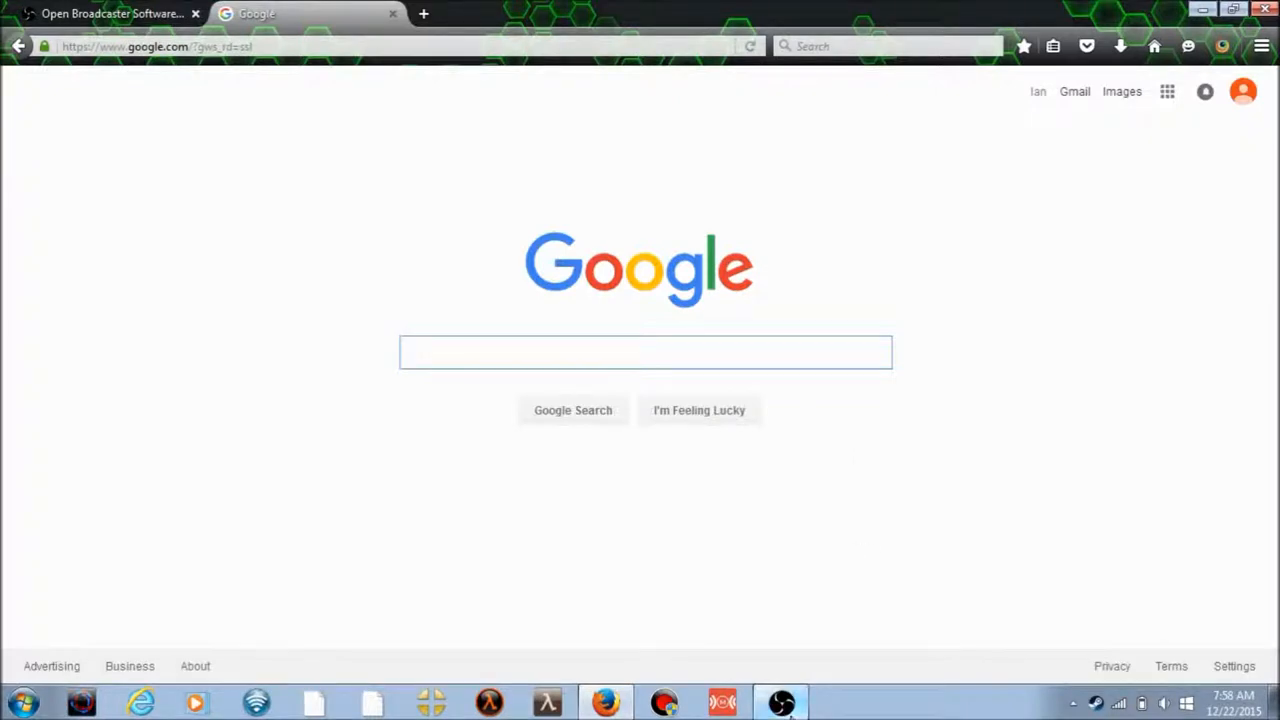
pyautogui.click(780, 701)
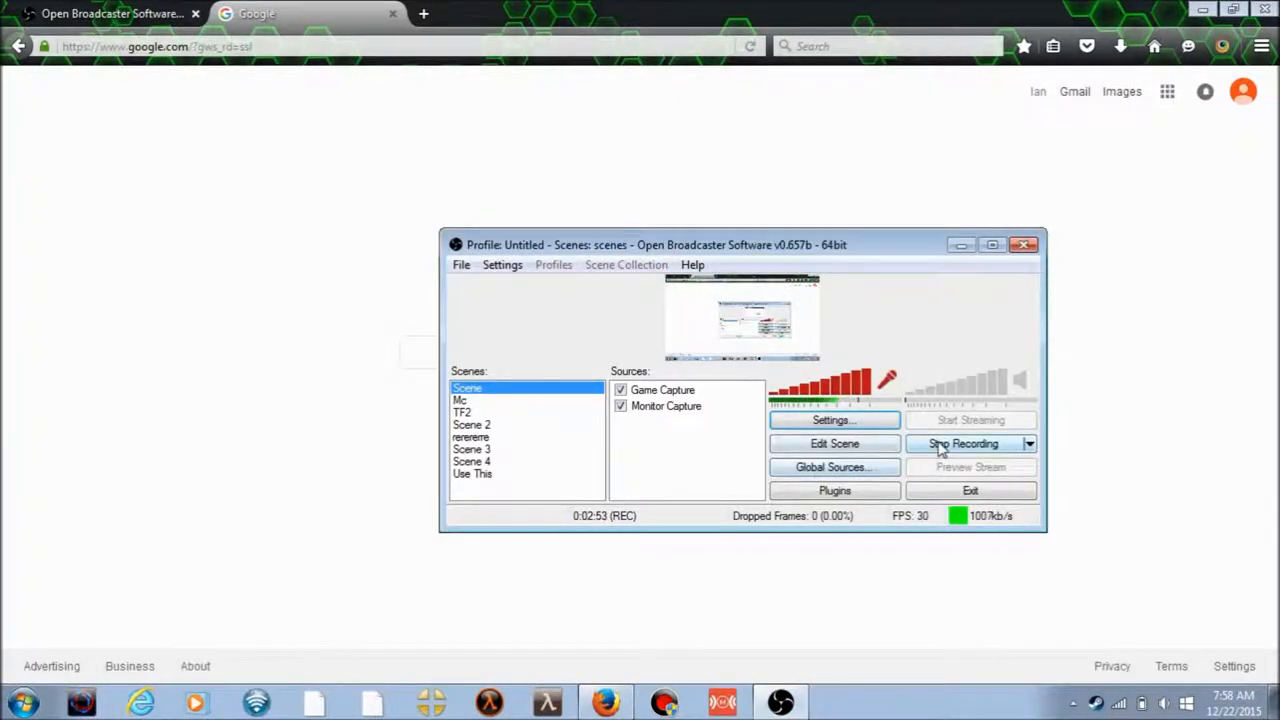